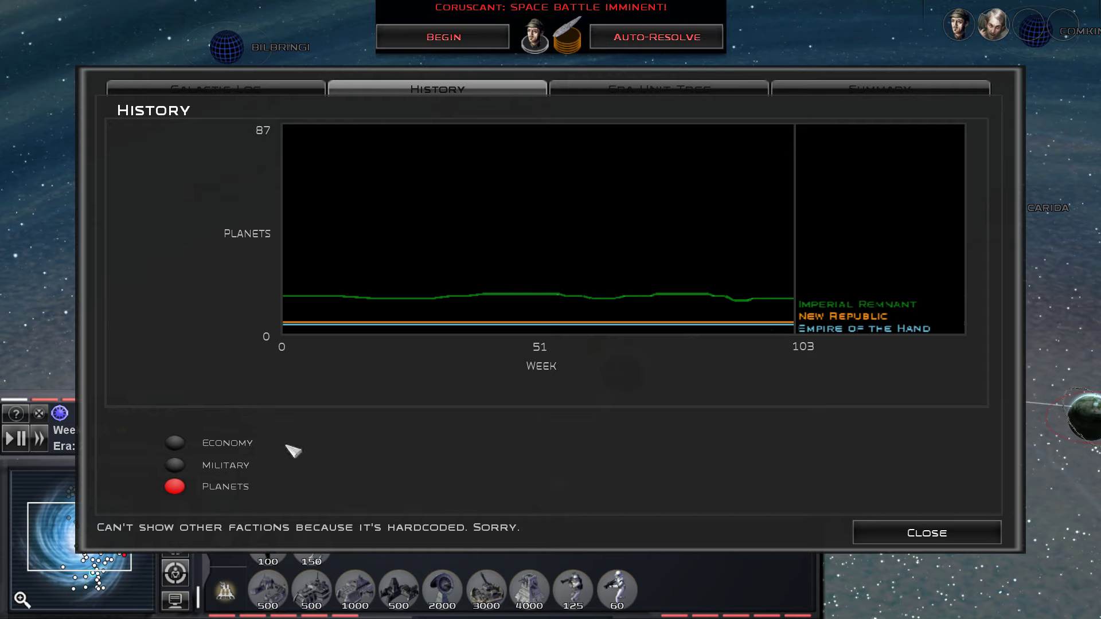
mouse_move(769, 307)
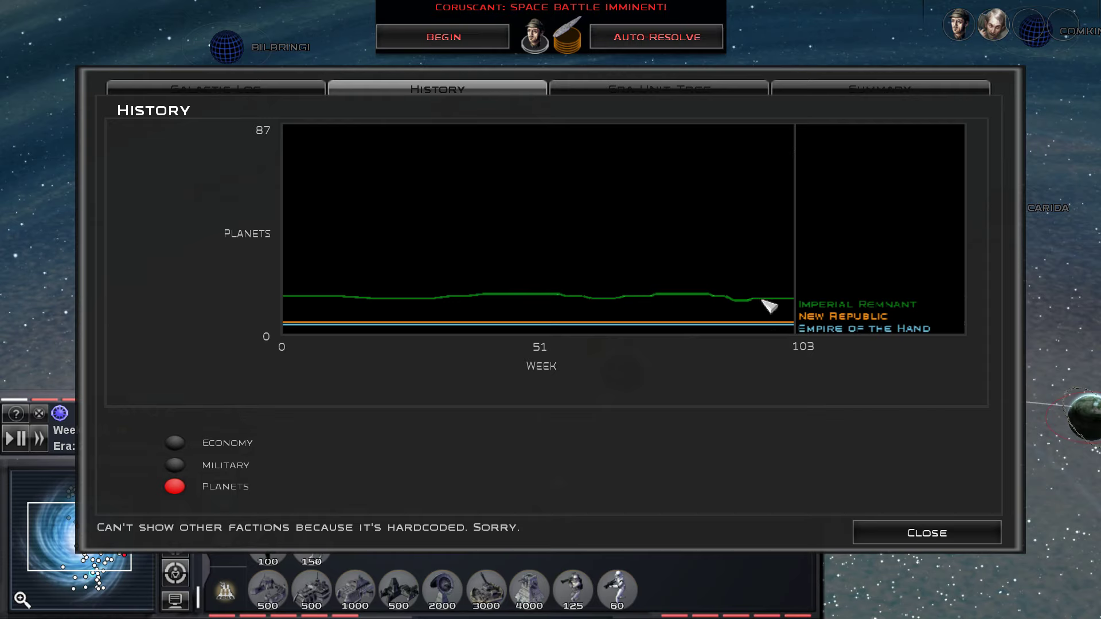
mouse_move(792, 309)
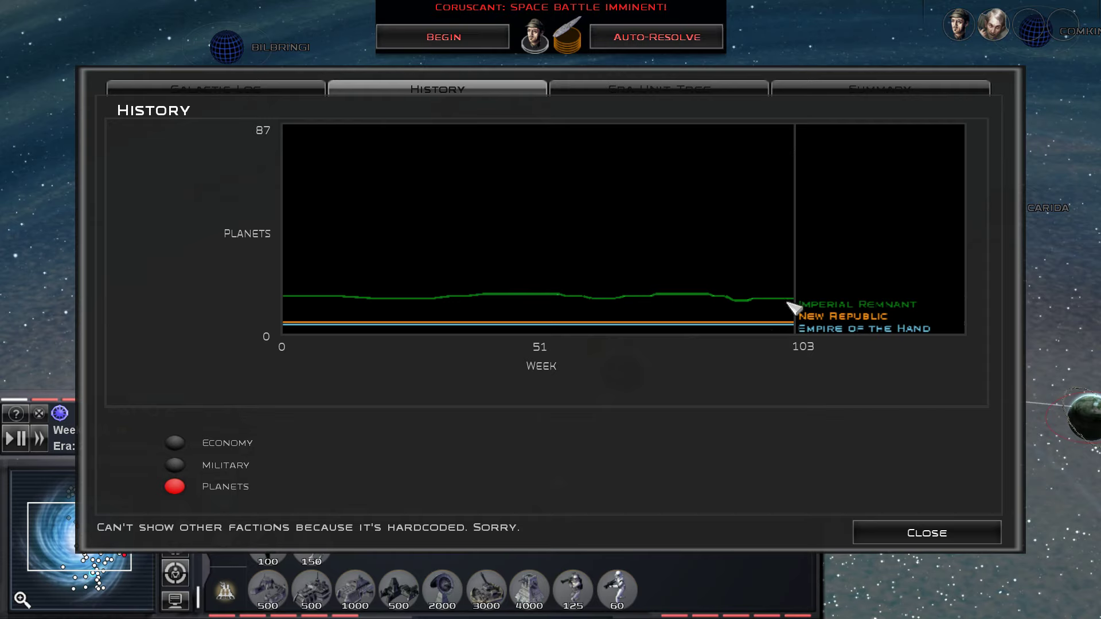
Close the campaign History window so the Coruscant space battle starts loading.
left_click(926, 532)
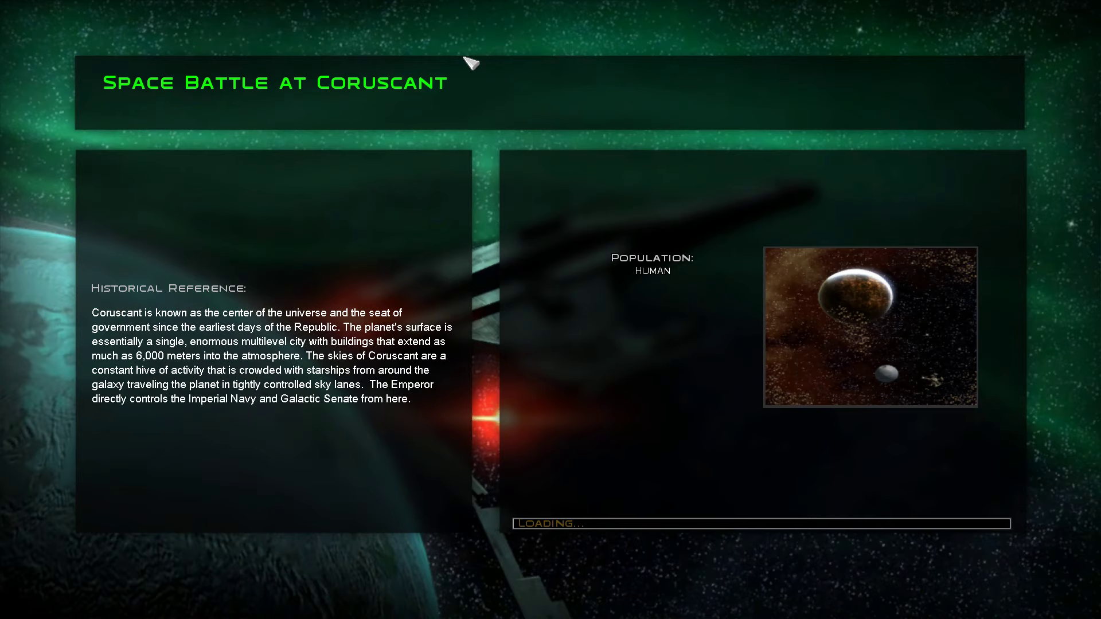
mouse_move(503, 143)
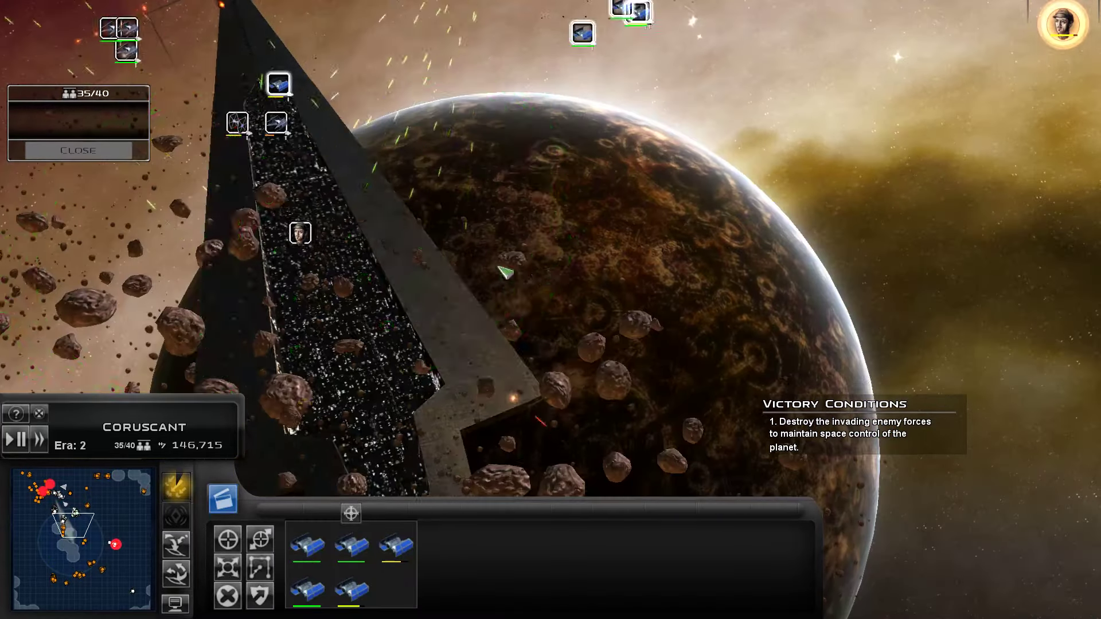
left_click(300, 232)
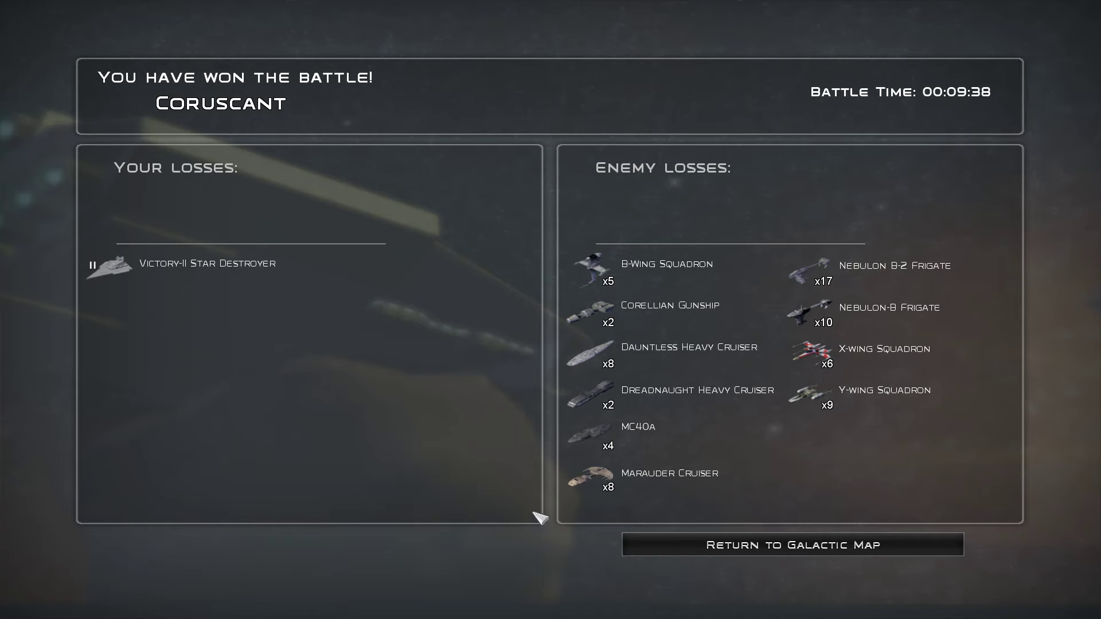
left_click(792, 545)
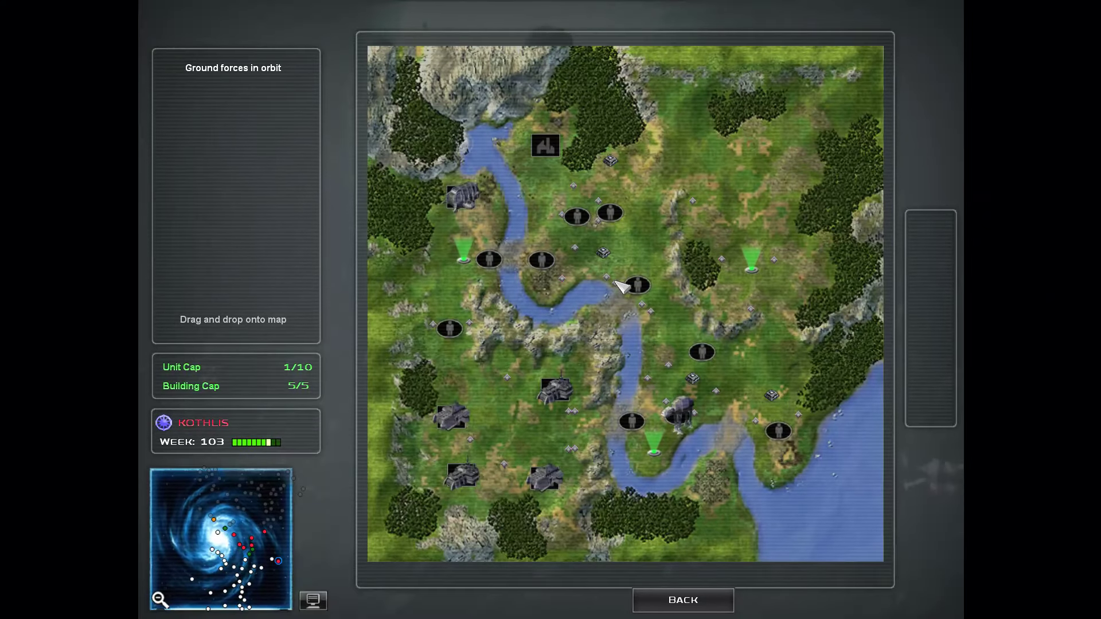
mouse_move(614, 267)
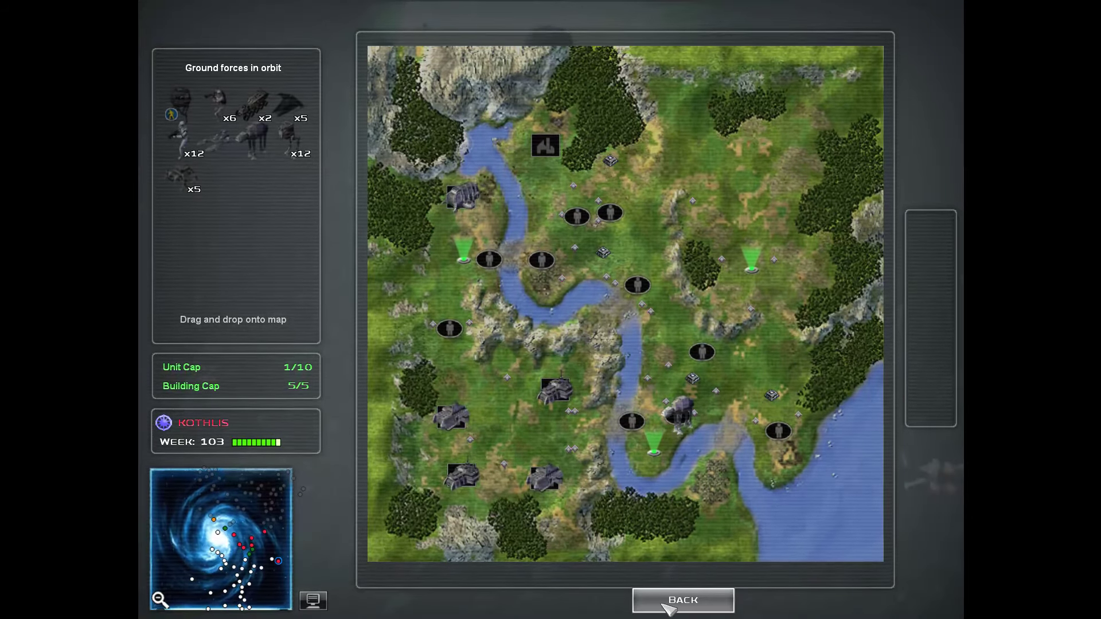
Exit Kothlis's ground deployment map back to the galactic view with Fleet 1.
left_click(681, 600)
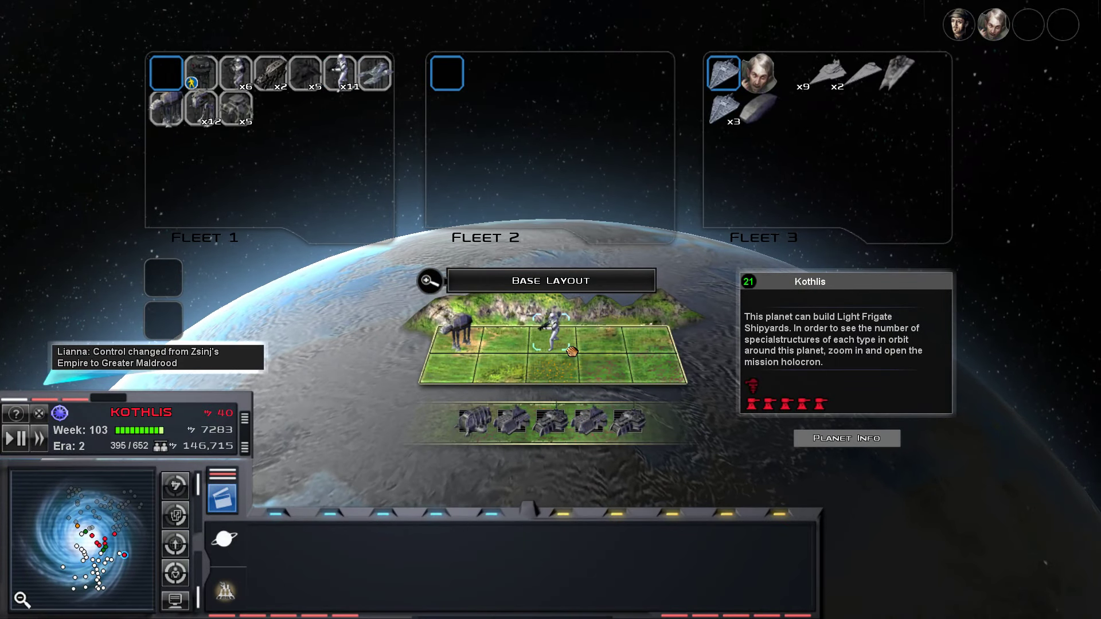
mouse_move(500, 132)
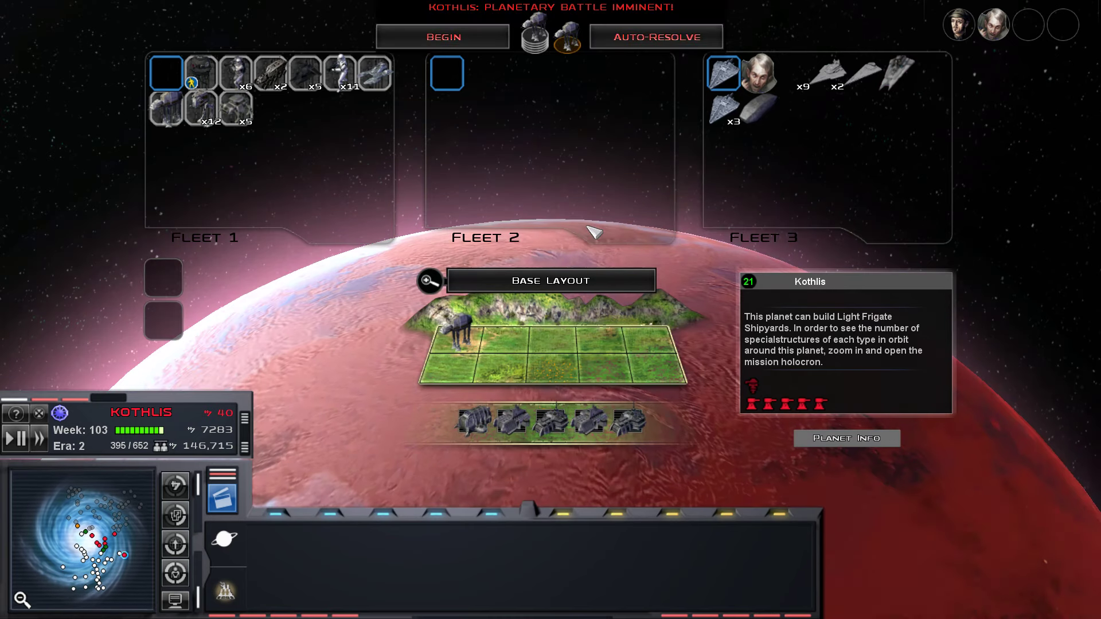
mouse_move(475, 421)
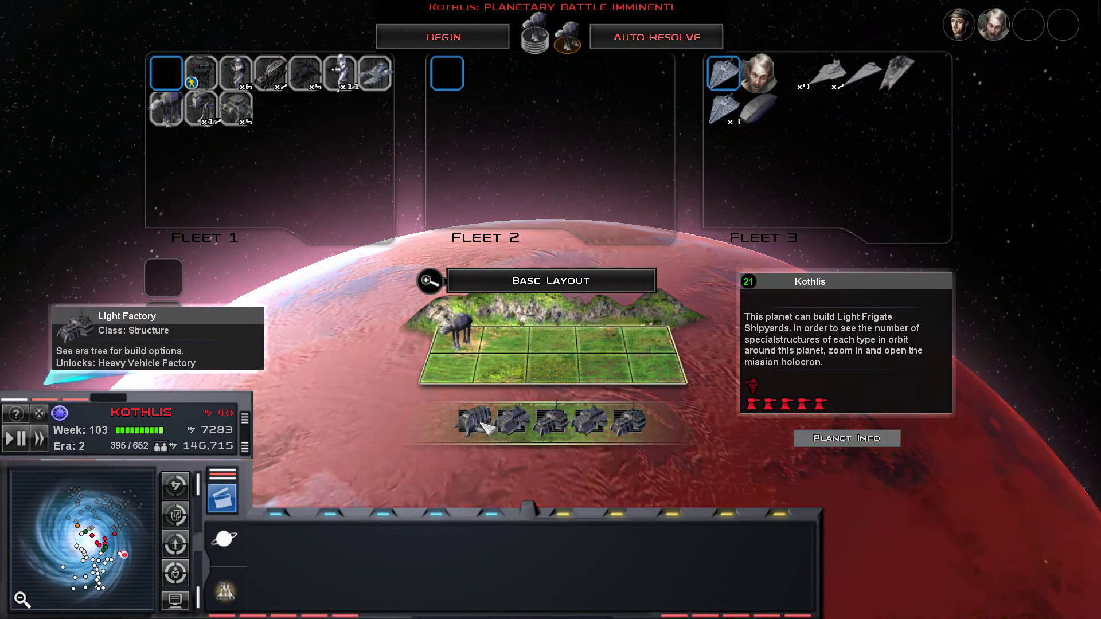
mouse_move(512, 419)
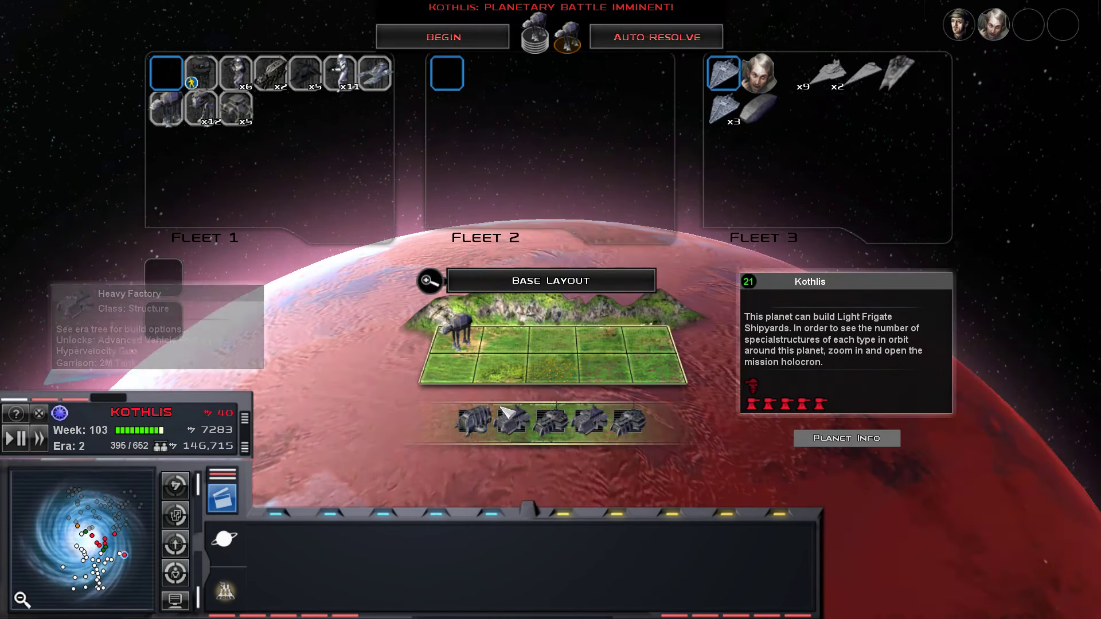
mouse_move(555, 427)
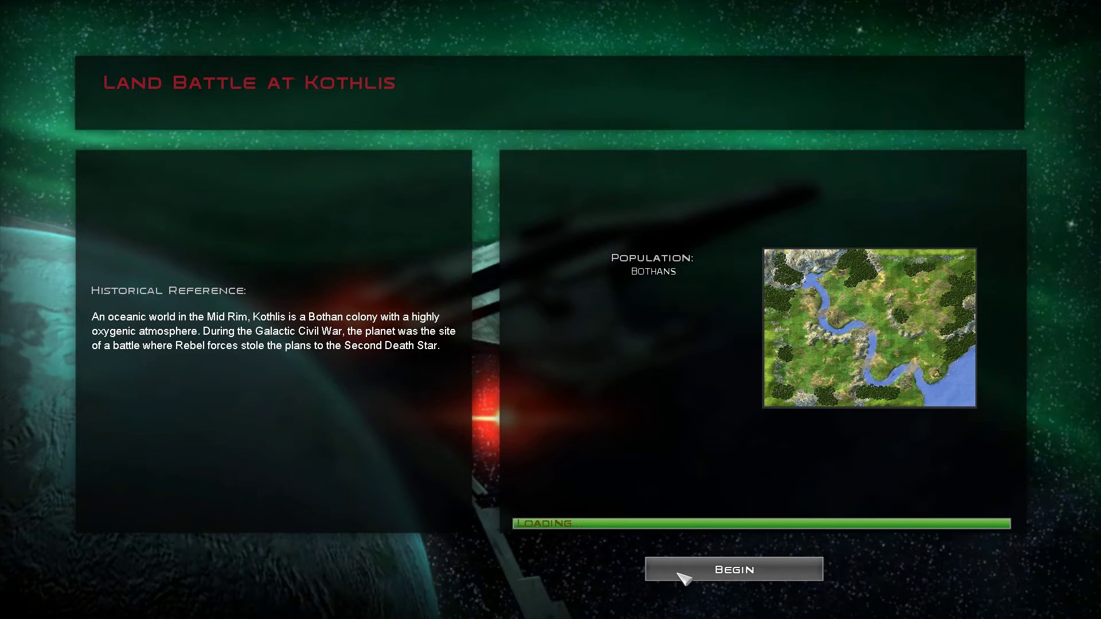
Begin the loaded Land Battle at Kothlis.
left_click(733, 570)
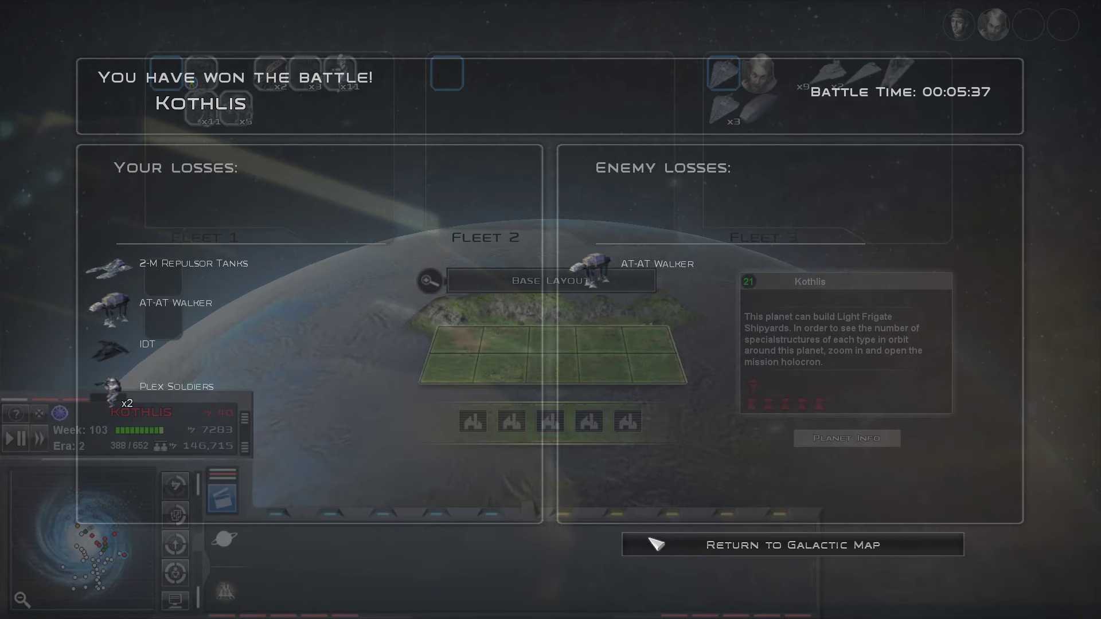
Return from the Kothlis victory results to the galactic map at week 104.
left_click(795, 545)
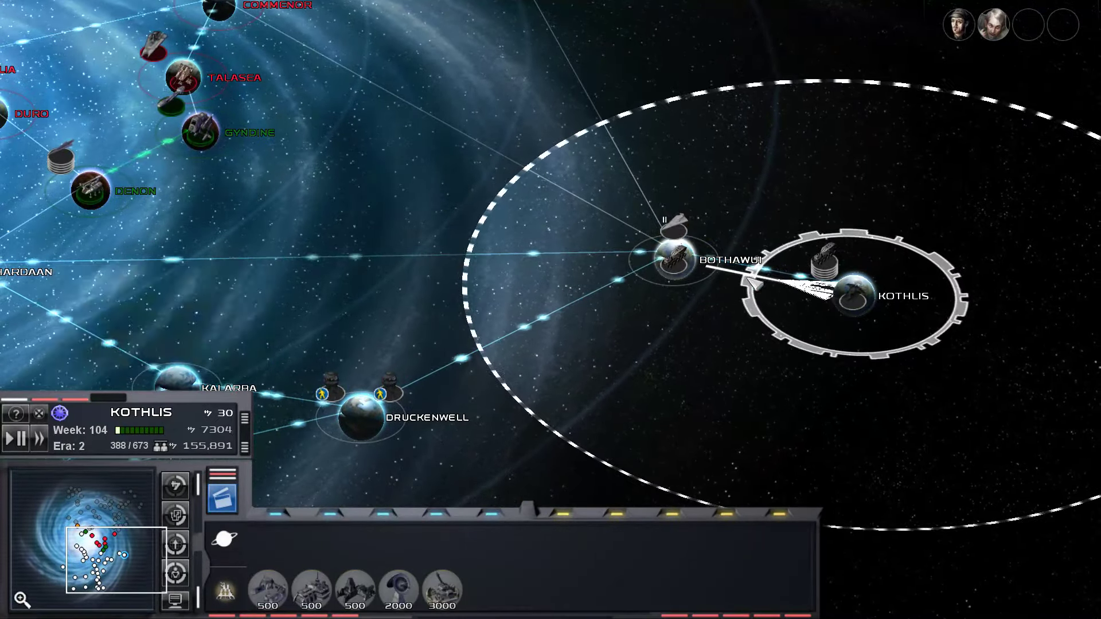
Select the Fondor system, then unpause the galactic campaign with the play control.
left_click(671, 263)
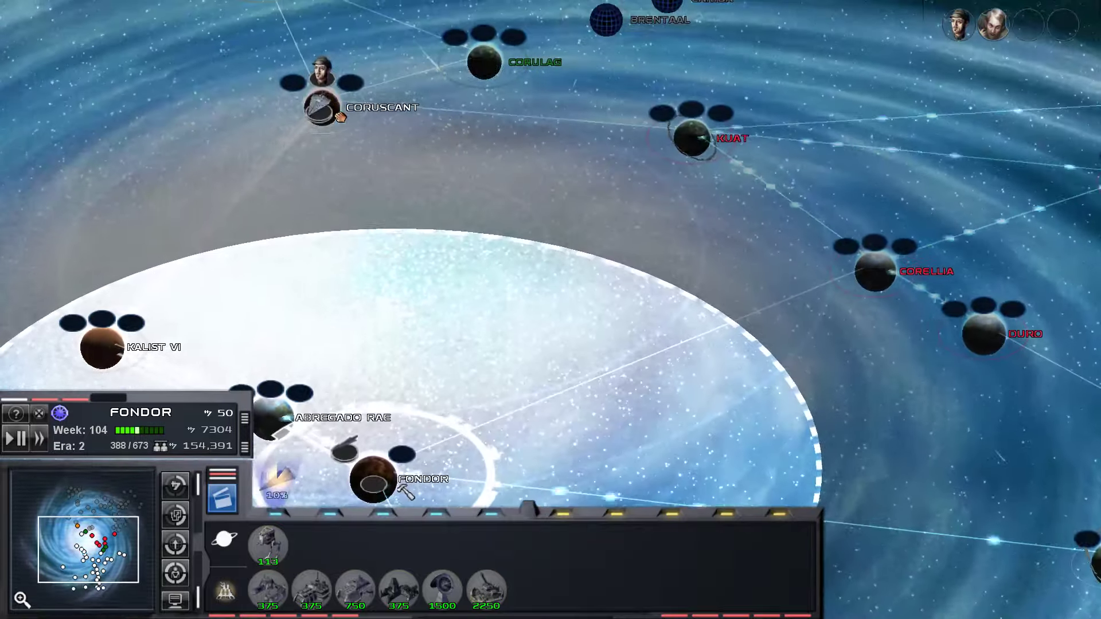
left_click(322, 109)
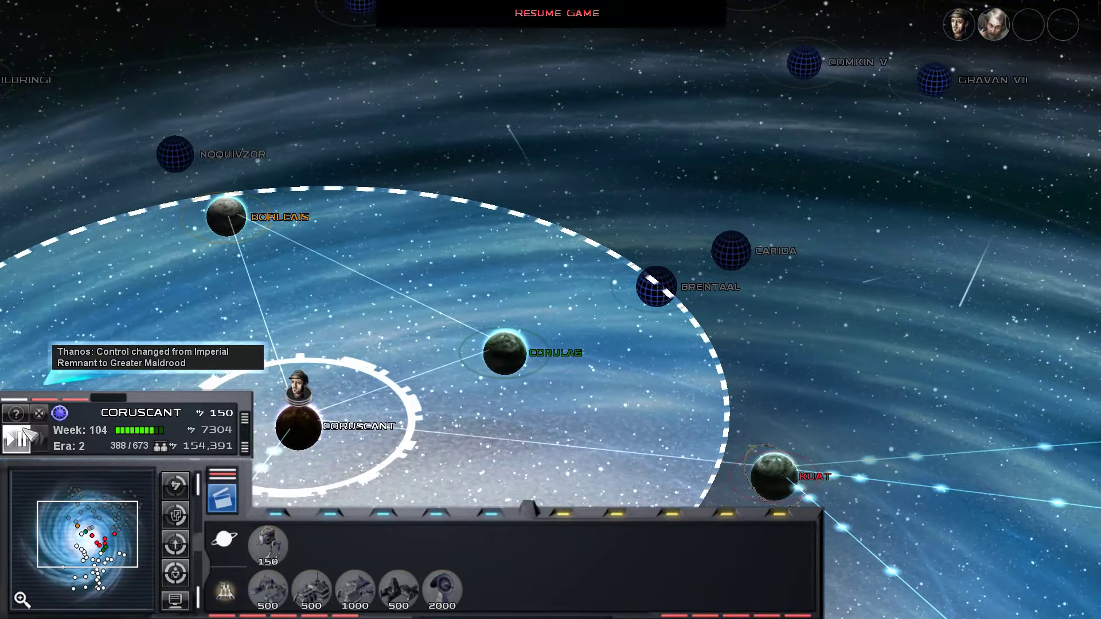
left_click(14, 439)
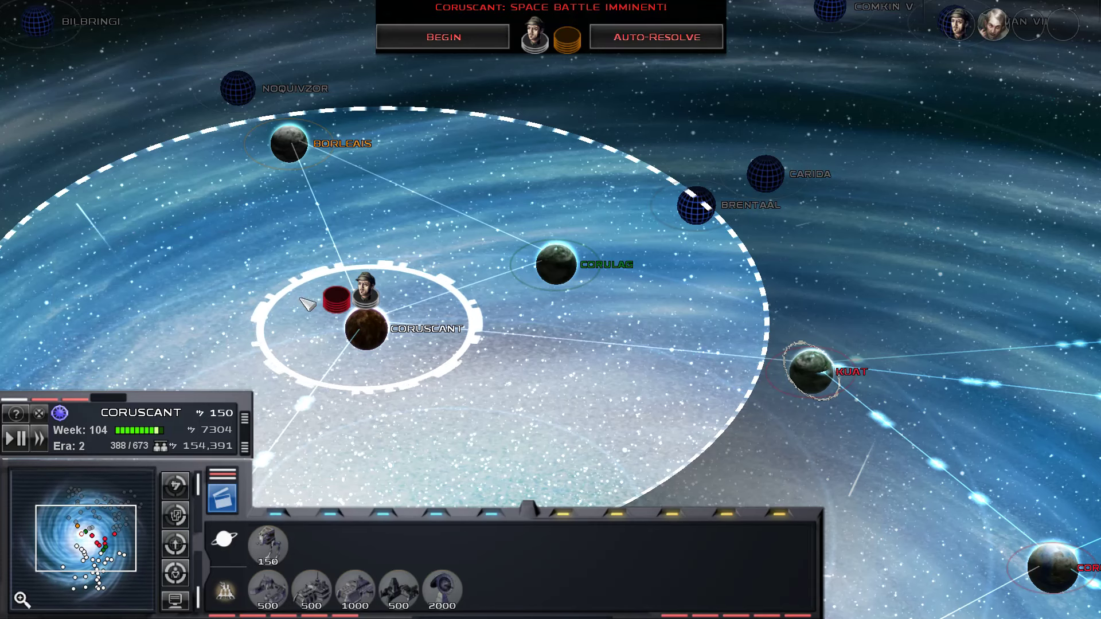
mouse_move(334, 301)
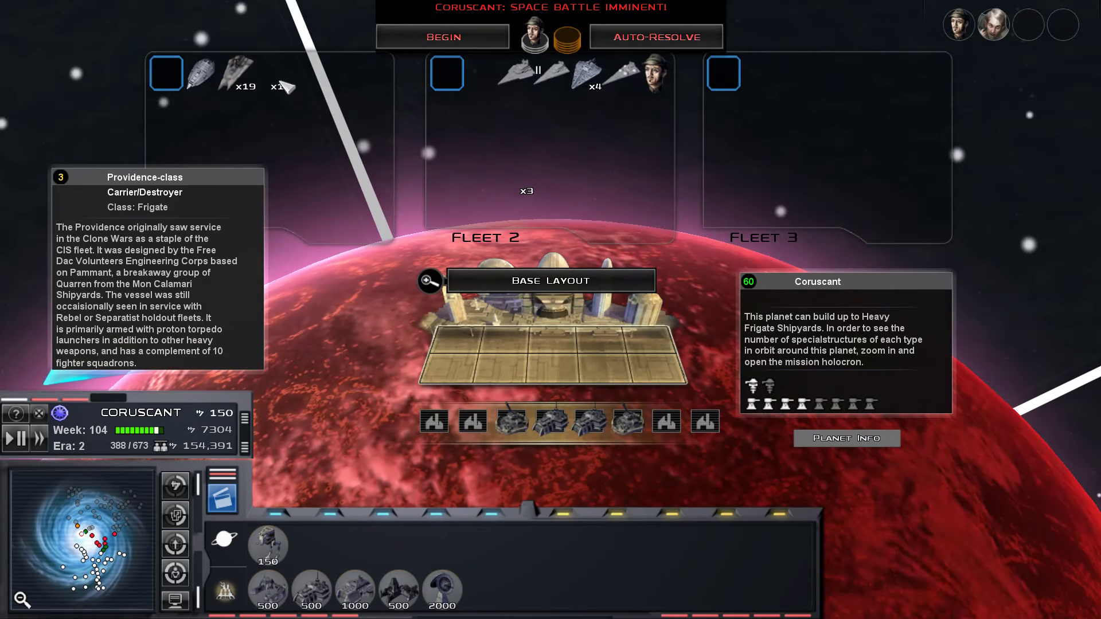
Choose Begin rather than Auto-Resolve for the imminent Coruscant space battle.
left_click(442, 36)
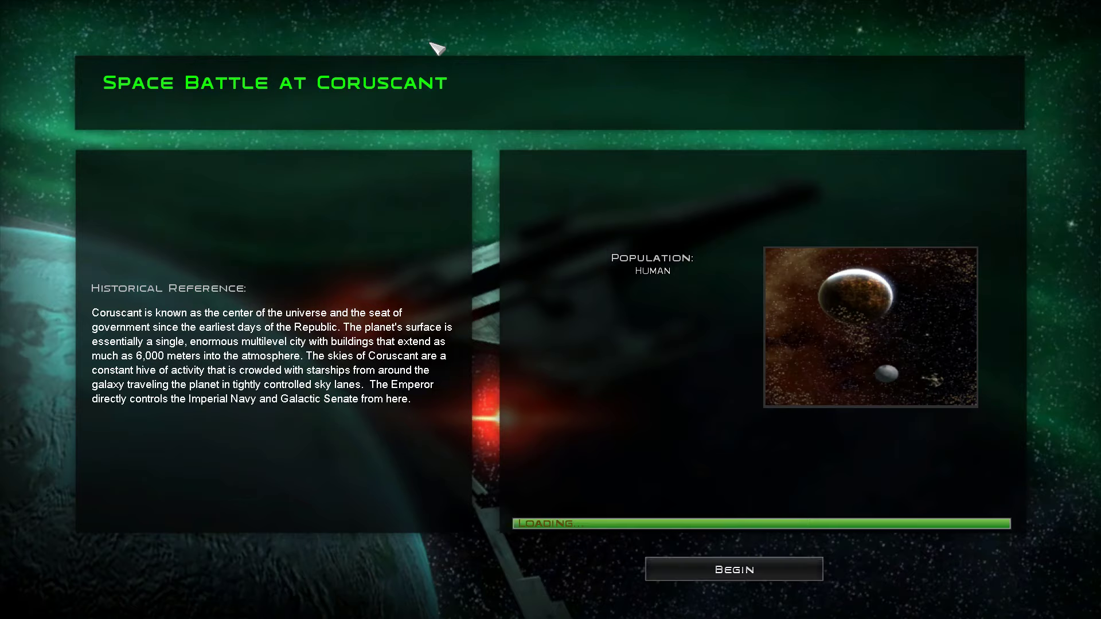
Begin the loaded Coruscant space battle and enter the tactical fight in orbit.
left_click(734, 570)
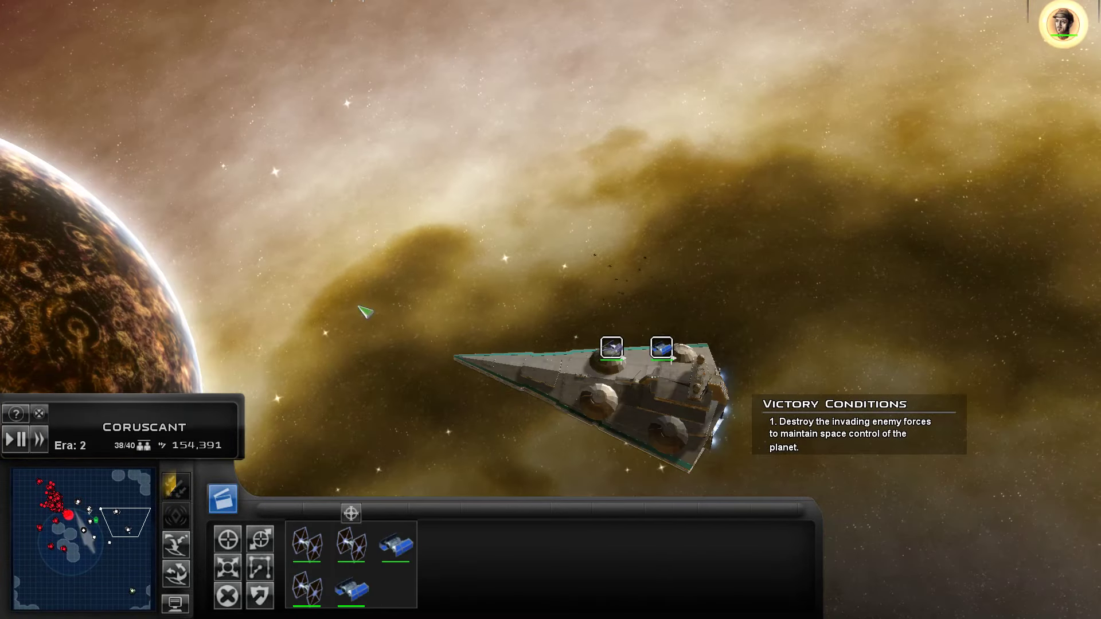
left_click(646, 380)
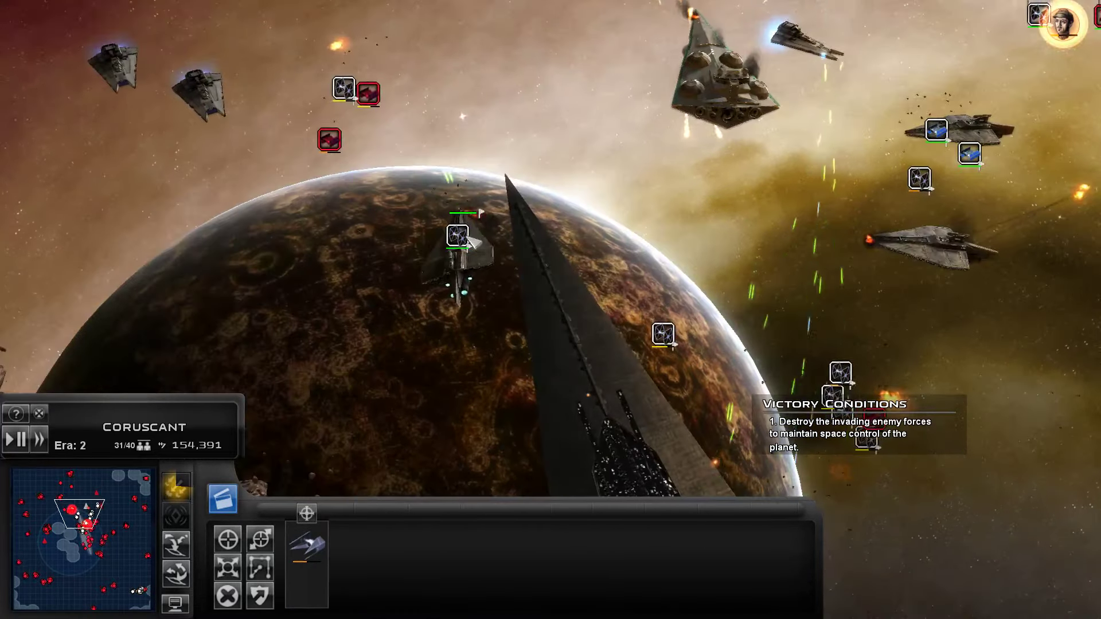
left_click(461, 253)
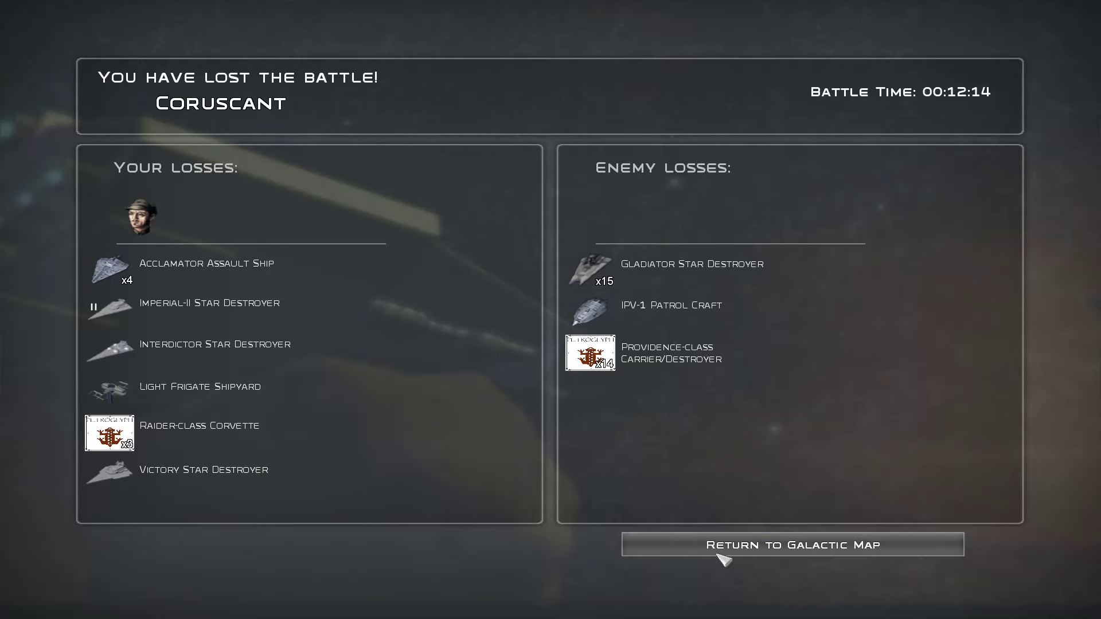
Leave the Coruscant defeat summary for the planet's galactic overview at week 104.
left_click(791, 544)
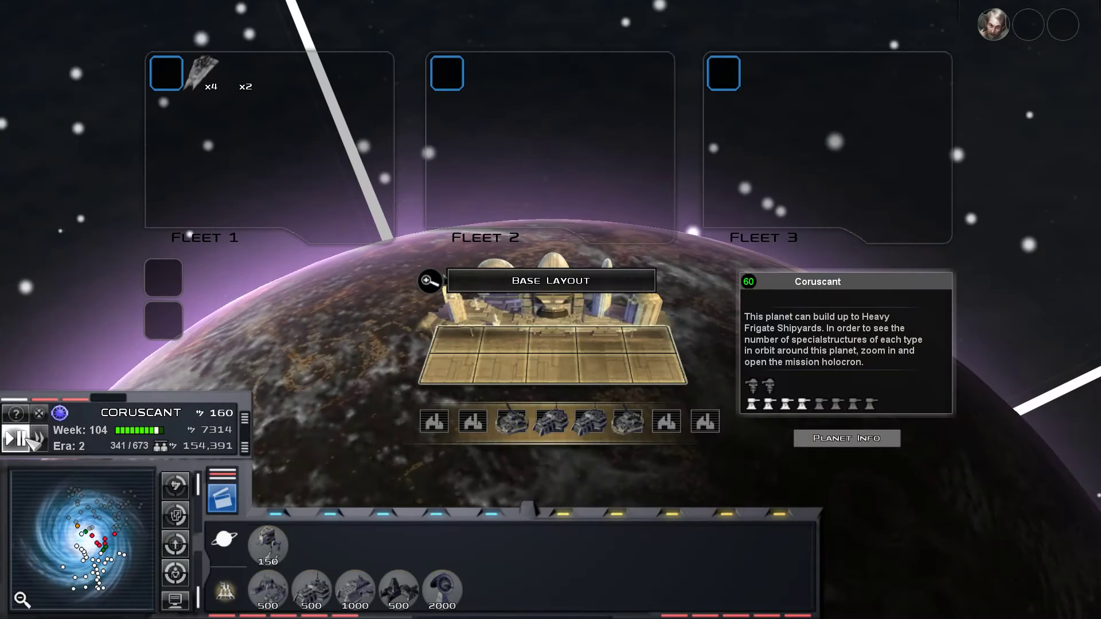